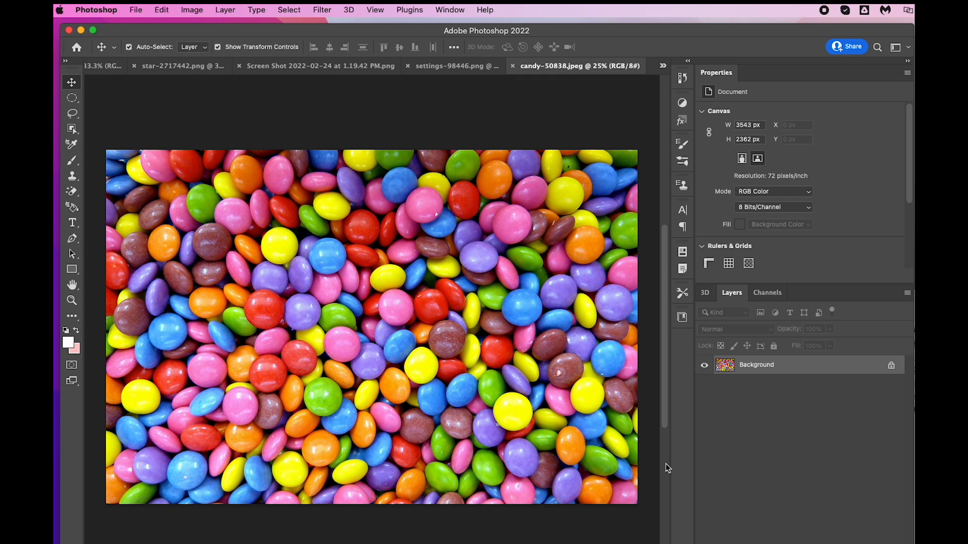
pyautogui.moveTo(158, 241)
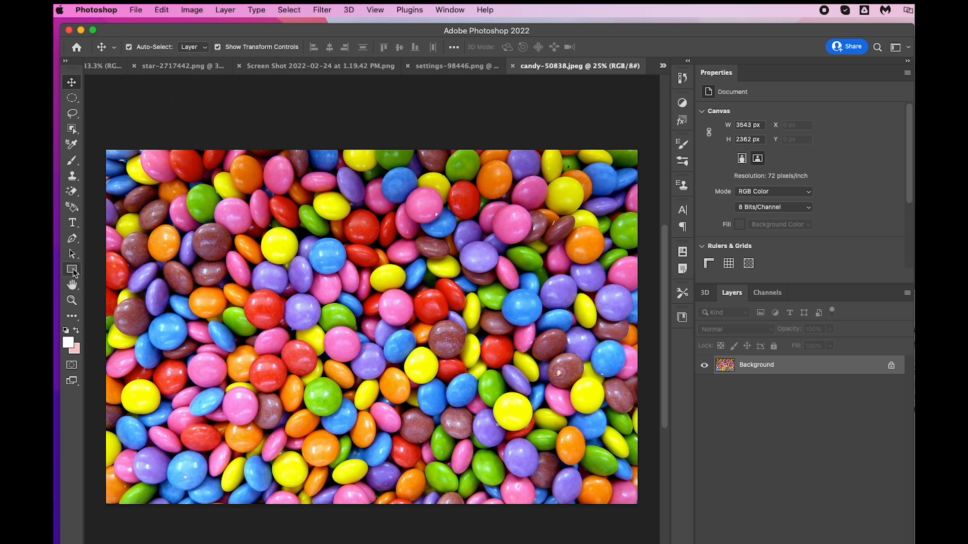
# Step: Open the shape tool group in the toolbar to choose a path-mode rectangle tool
pyautogui.click(72, 269)
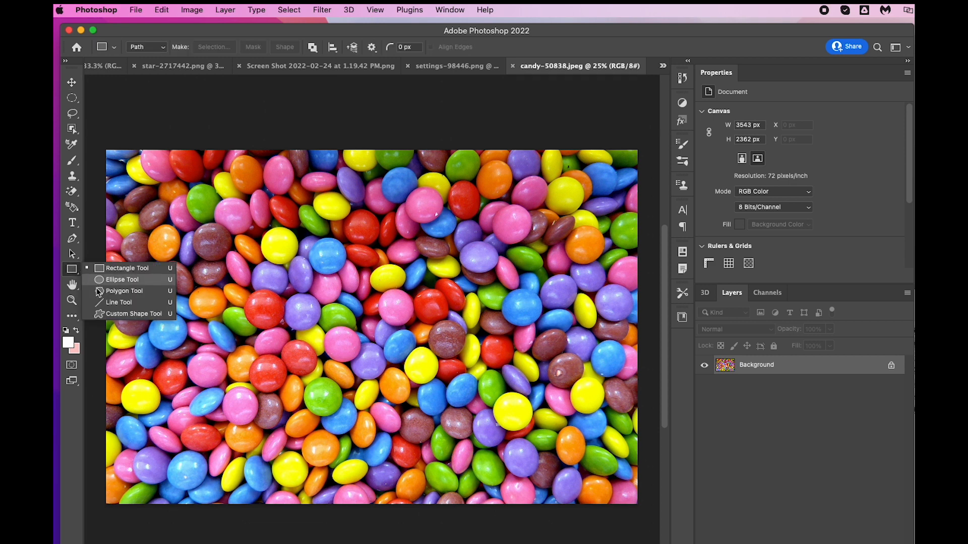
pyautogui.moveTo(119, 302)
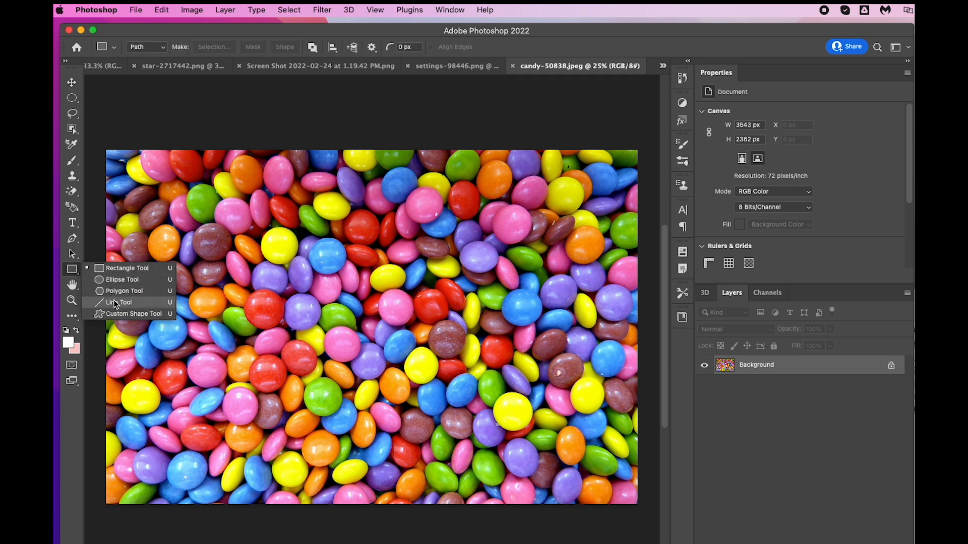
pyautogui.moveTo(127, 268)
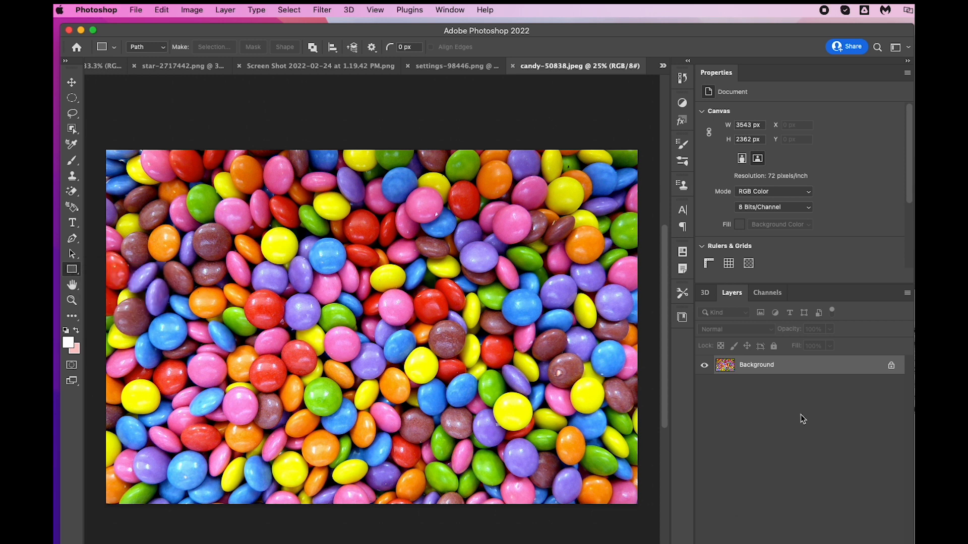
pyautogui.moveTo(890, 368)
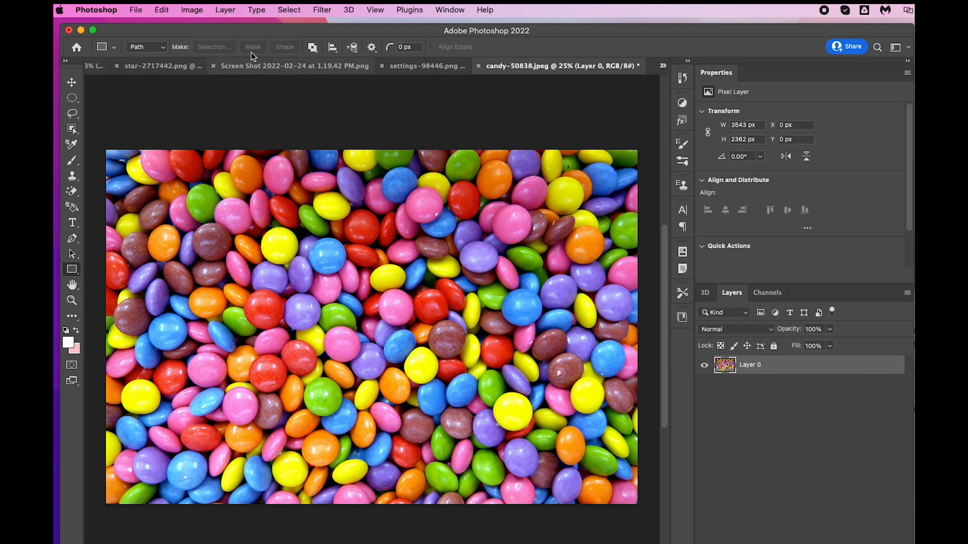
# Step: Add a Reveal All vector mask to the candy photo layer from the Layer menu
pyautogui.click(225, 9)
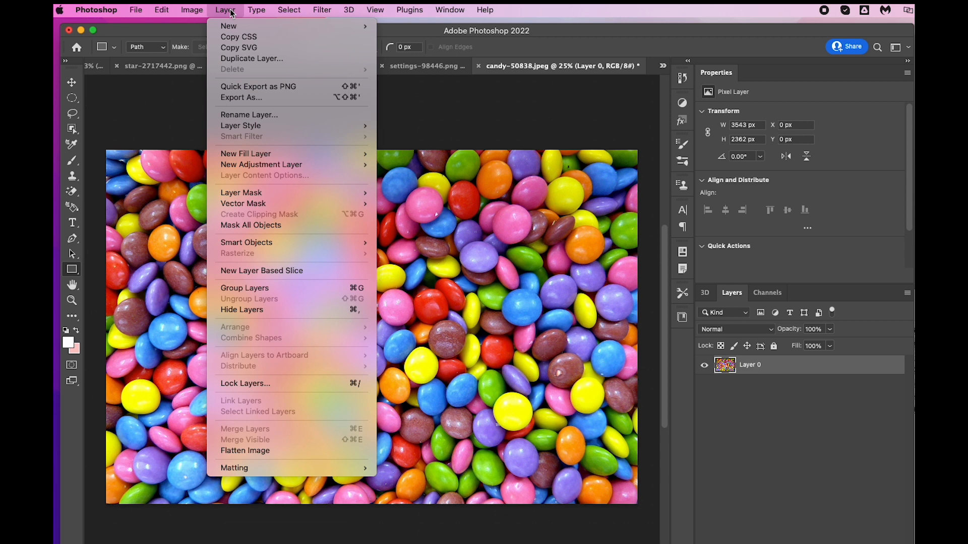
pyautogui.moveTo(243, 203)
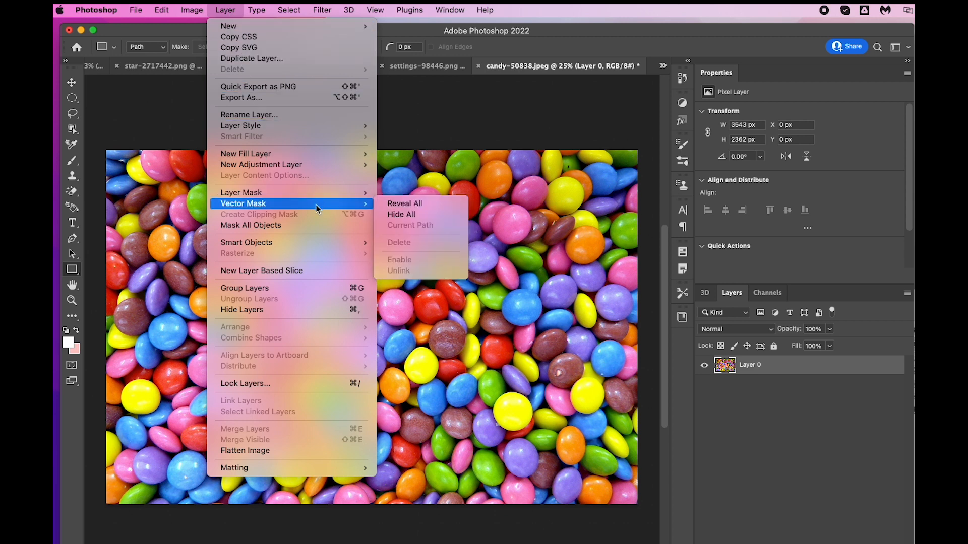
pyautogui.moveTo(404, 204)
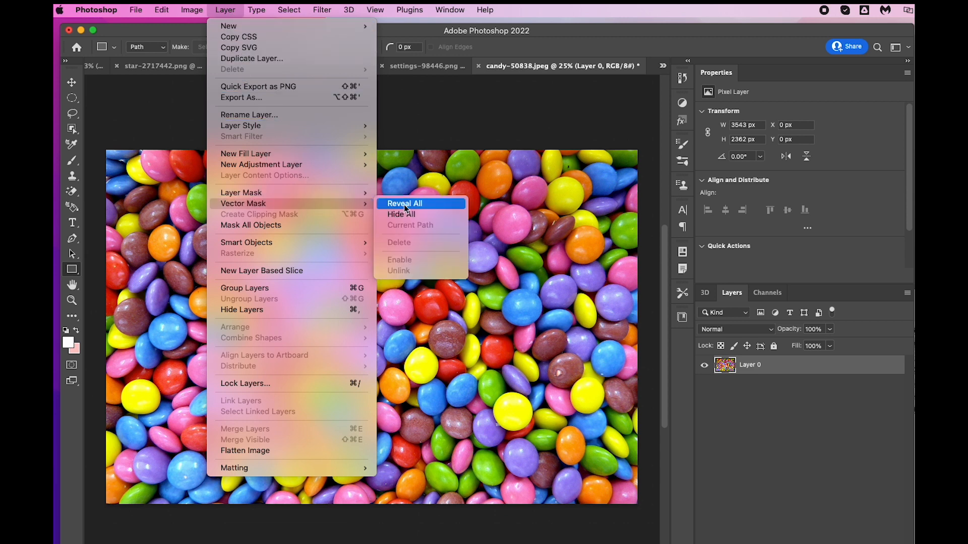
pyautogui.click(404, 203)
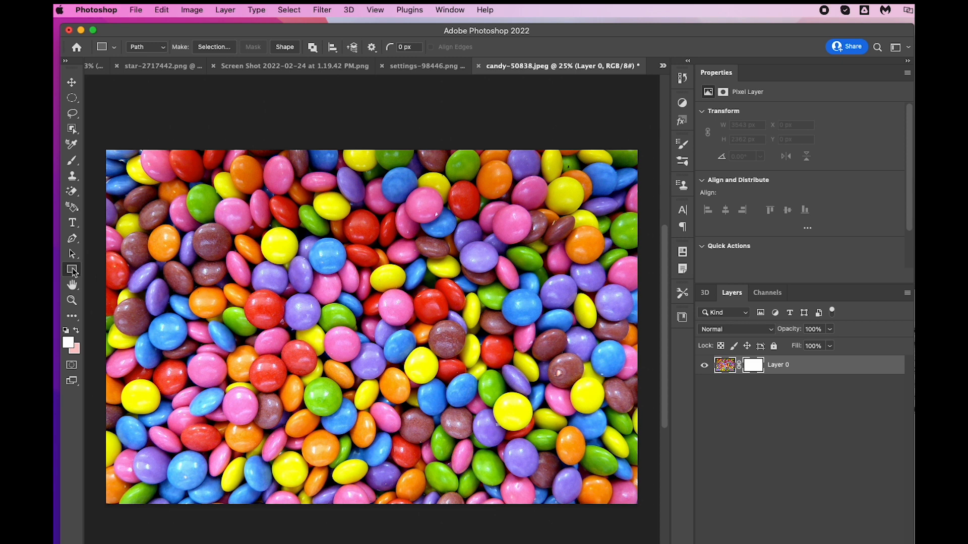
# Step: Select the Rectangle Tool from the shape tools flyout
pyautogui.click(72, 269)
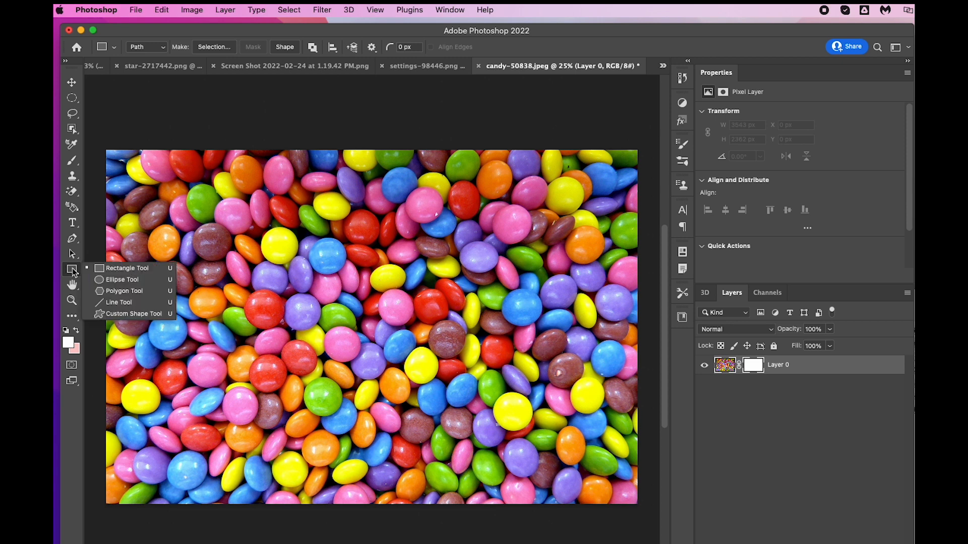
pyautogui.moveTo(118, 273)
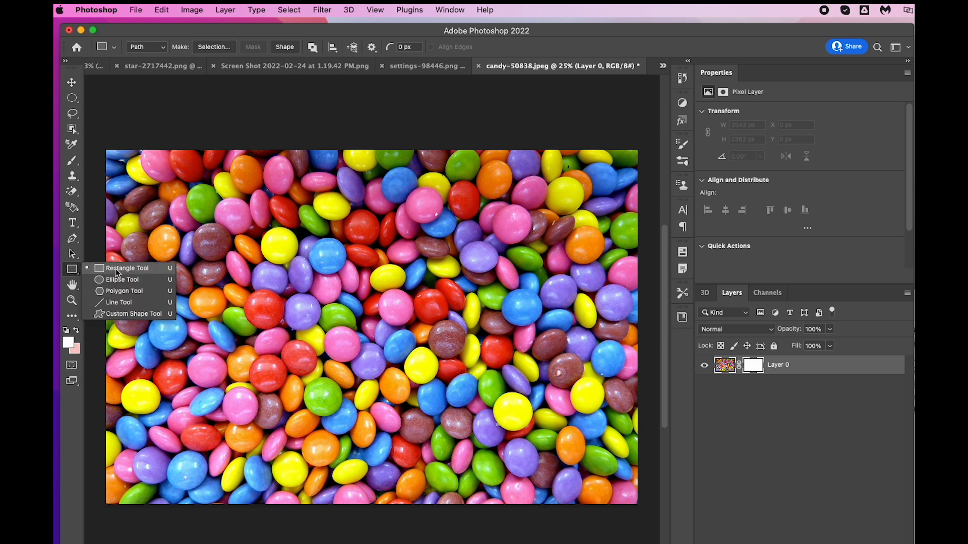
pyautogui.click(126, 268)
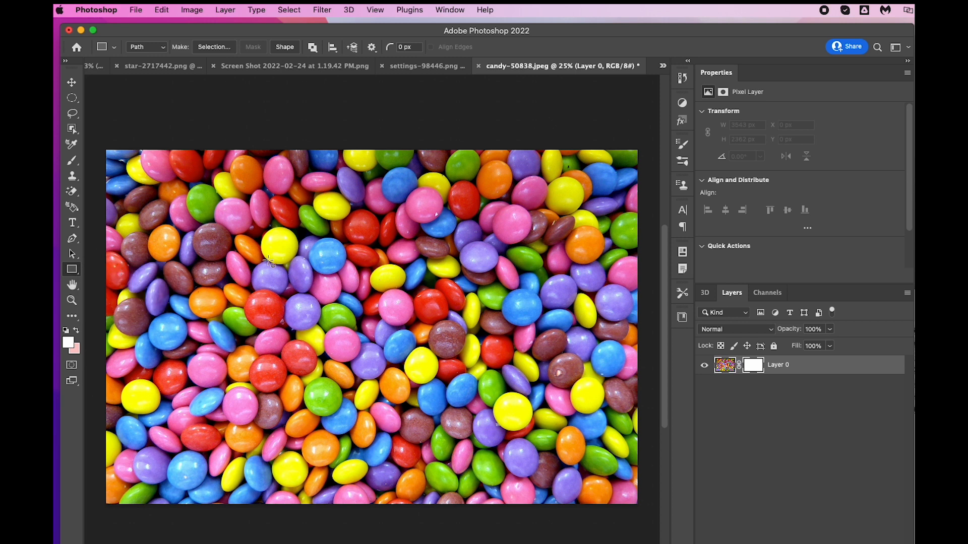
pyautogui.moveTo(117, 164)
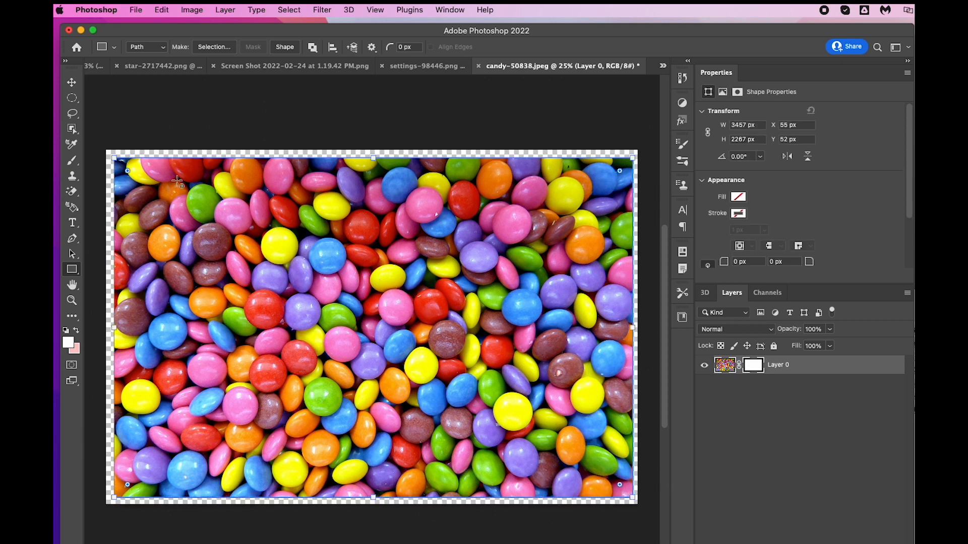
pyautogui.moveTo(147, 188)
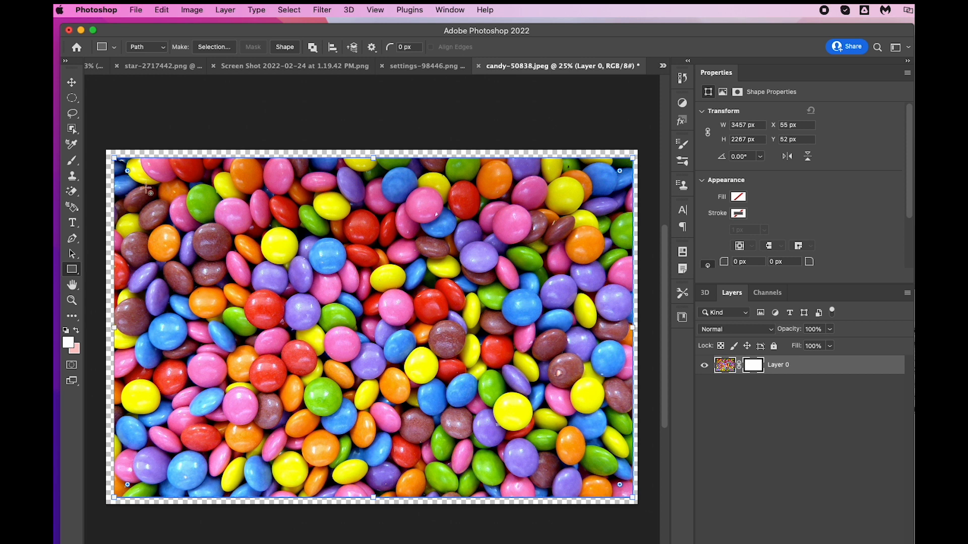
pyautogui.moveTo(629, 158)
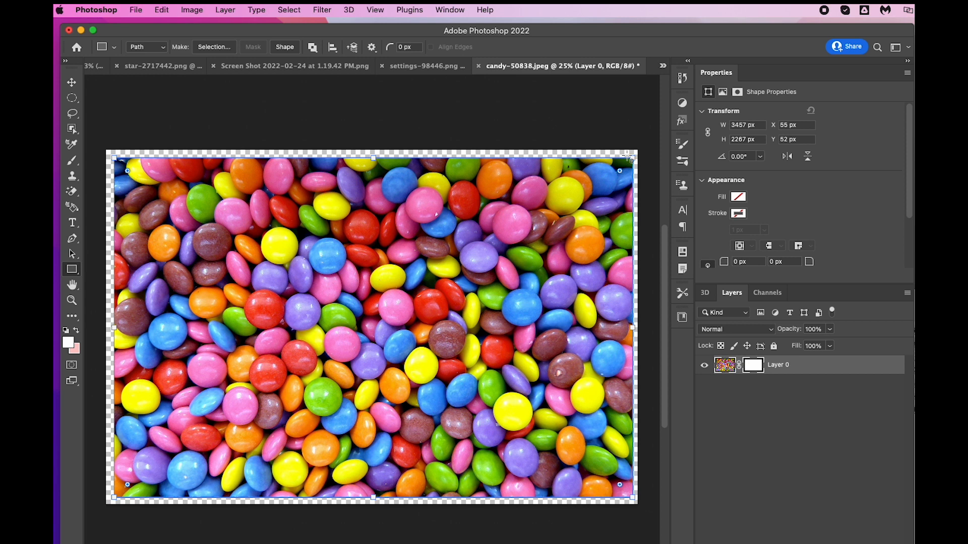
pyautogui.moveTo(130, 176)
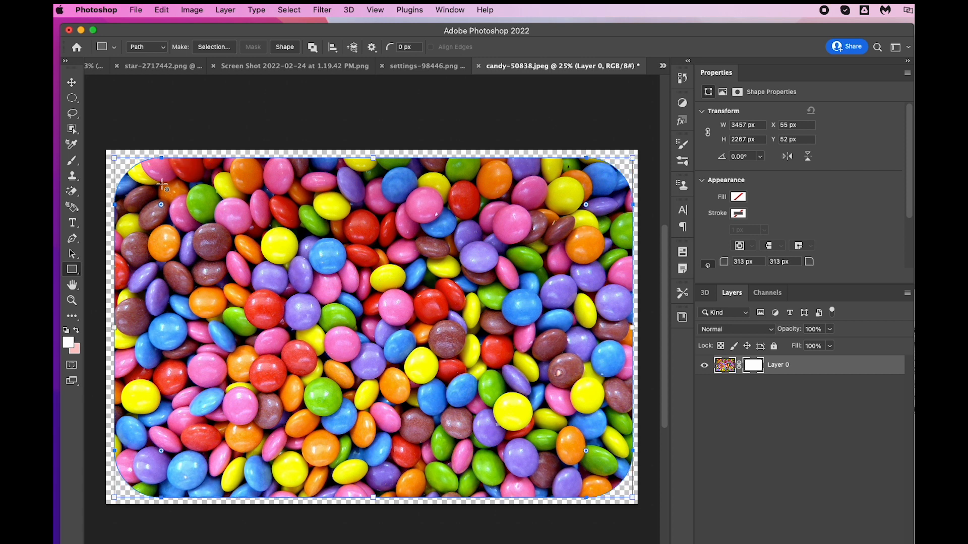
pyautogui.moveTo(286, 270)
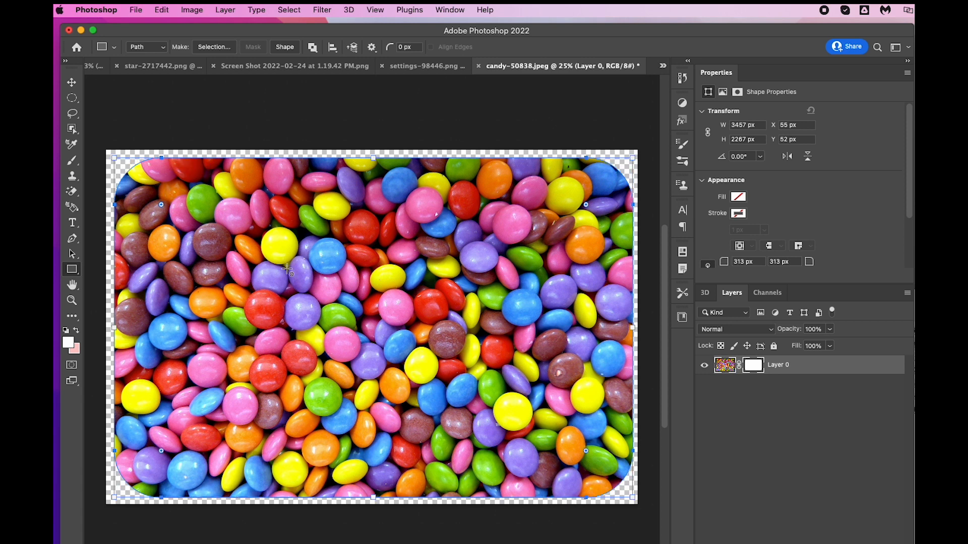